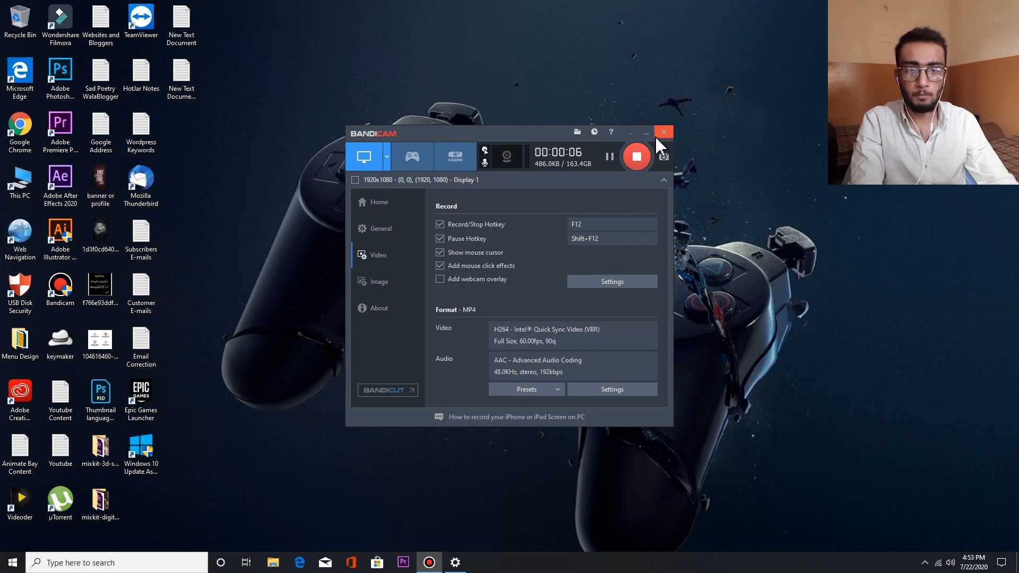
Close the Bandicam window while recording continues, leaving only the desktop visible.
left_click(663, 132)
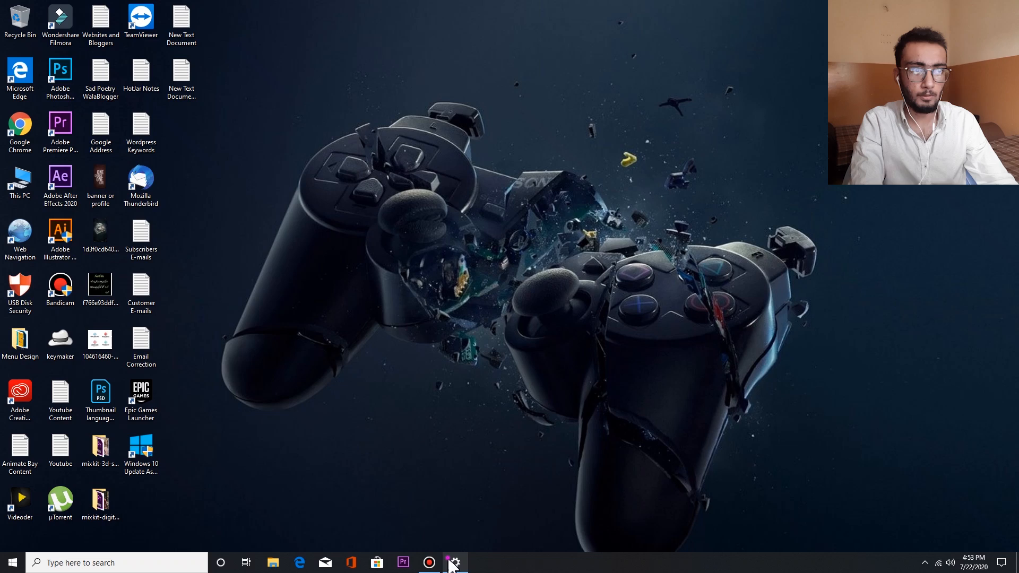
Open Update & Security > Windows Update and highlight the missing security fixes warning.
left_click(454, 562)
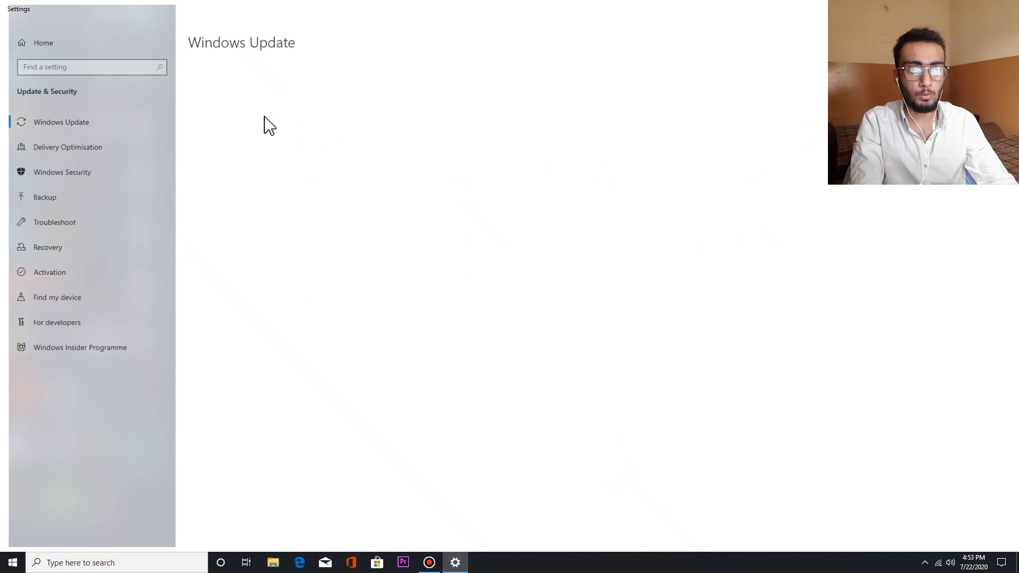
left_click(61, 121)
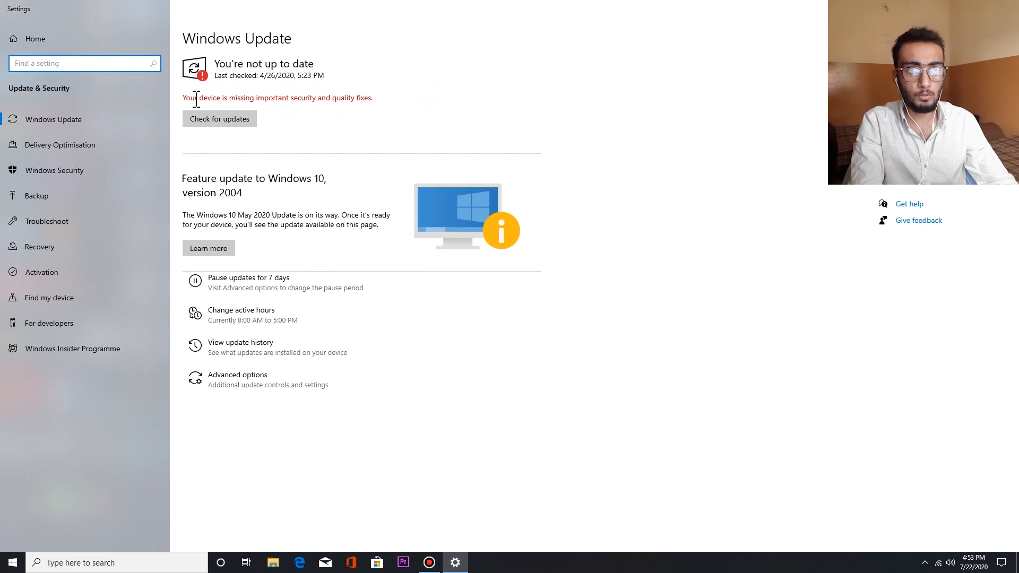
left_click_drag(183, 98, 373, 98)
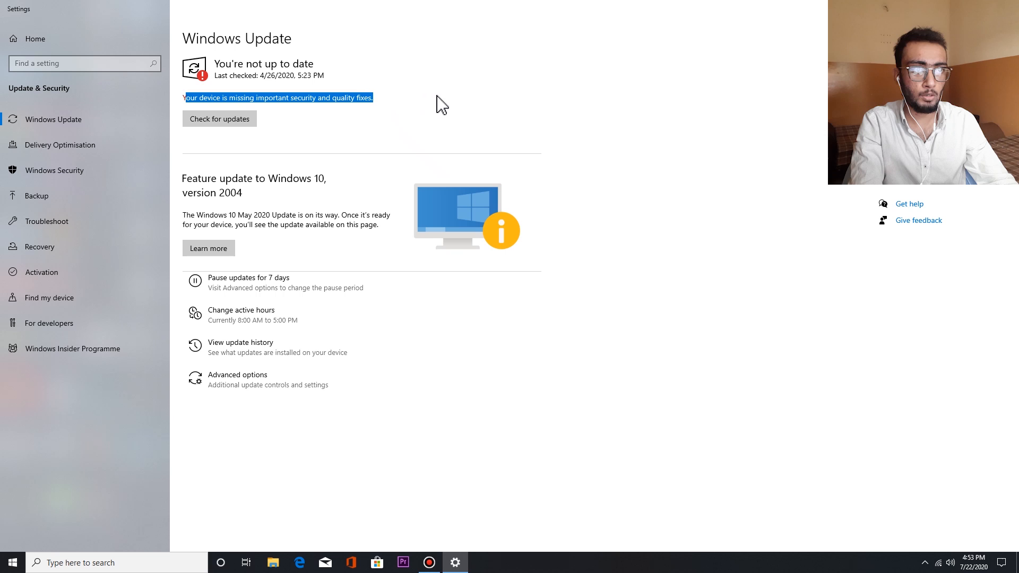
mouse_move(315, 102)
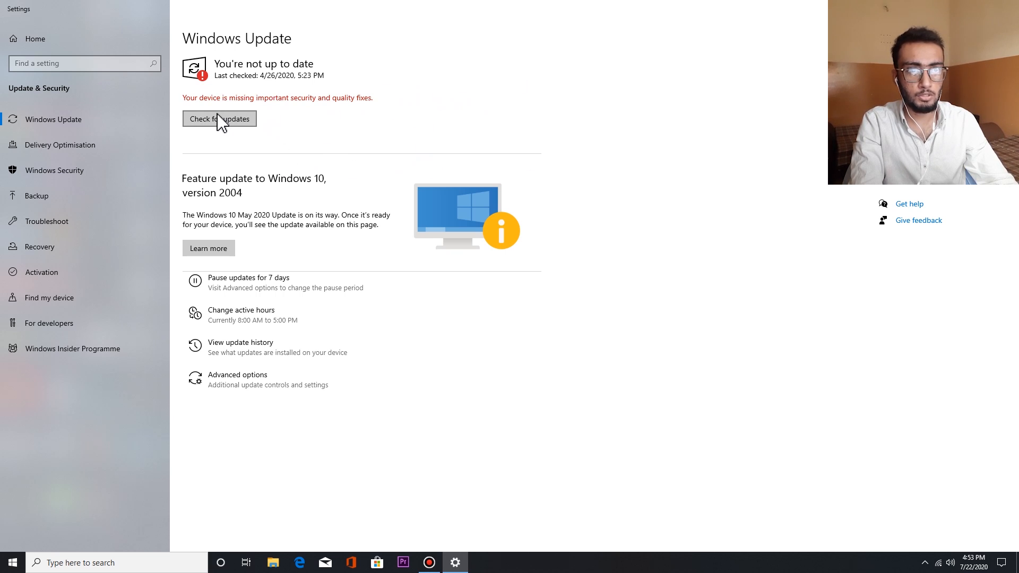
Run 'Check for updates', which fails with error 0x80080005, then close Settings.
left_click(220, 119)
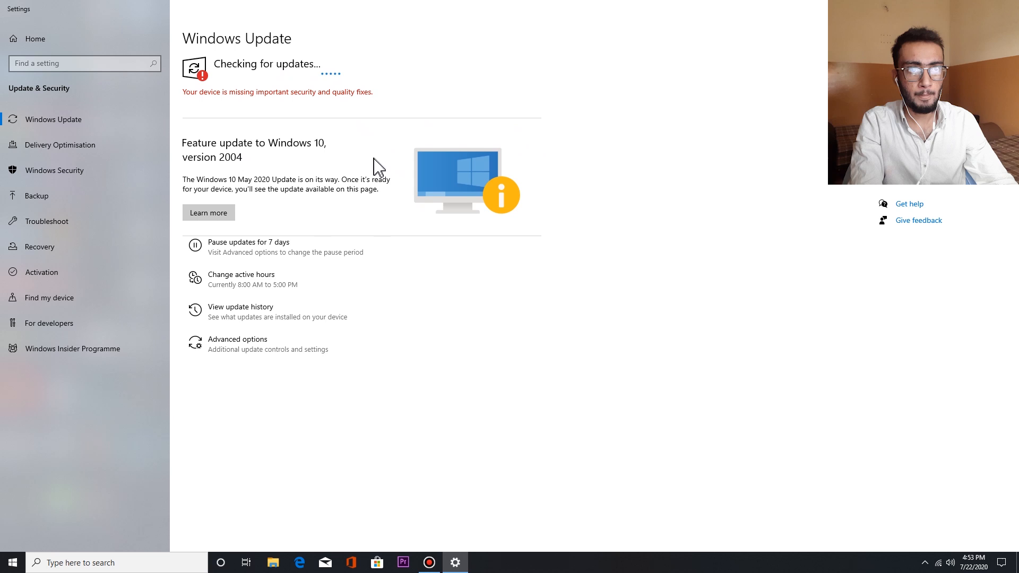
mouse_move(559, 45)
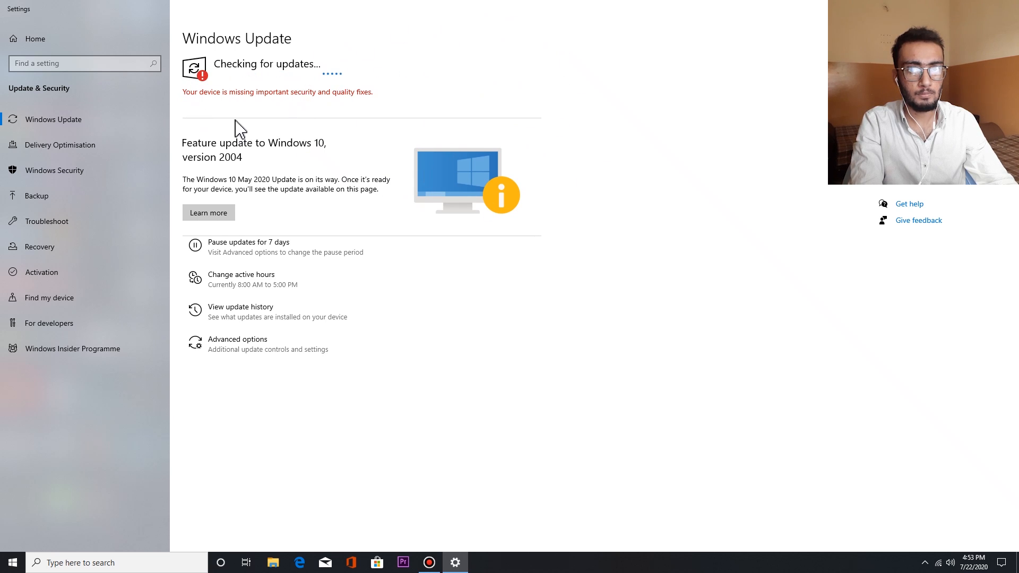
mouse_move(277, 272)
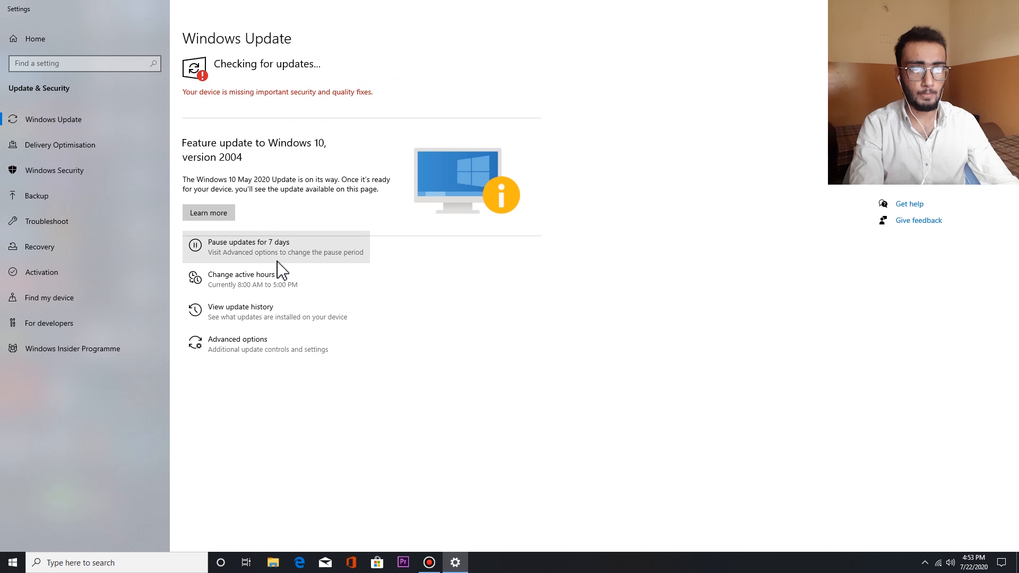
mouse_move(293, 130)
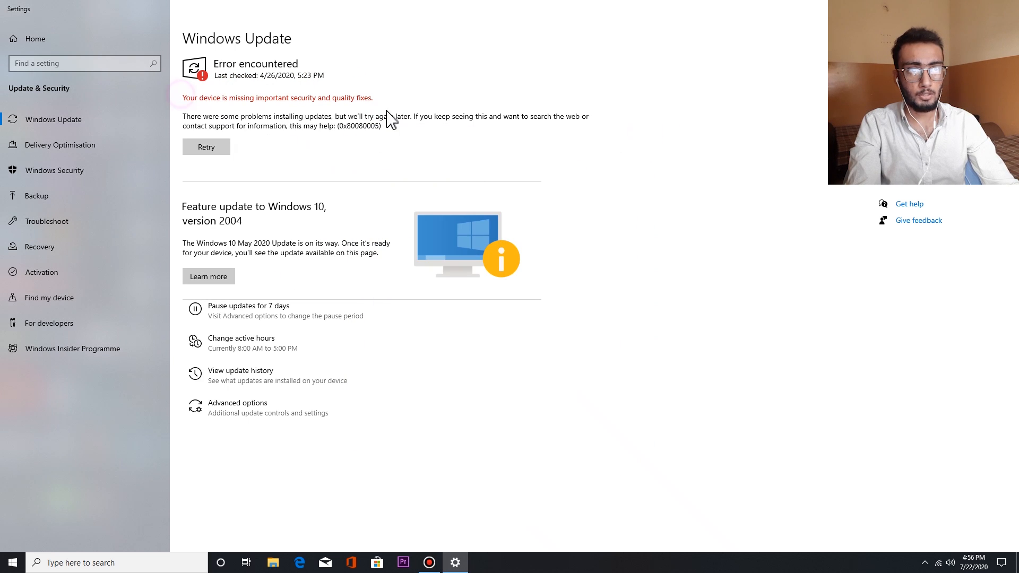
mouse_move(356, 142)
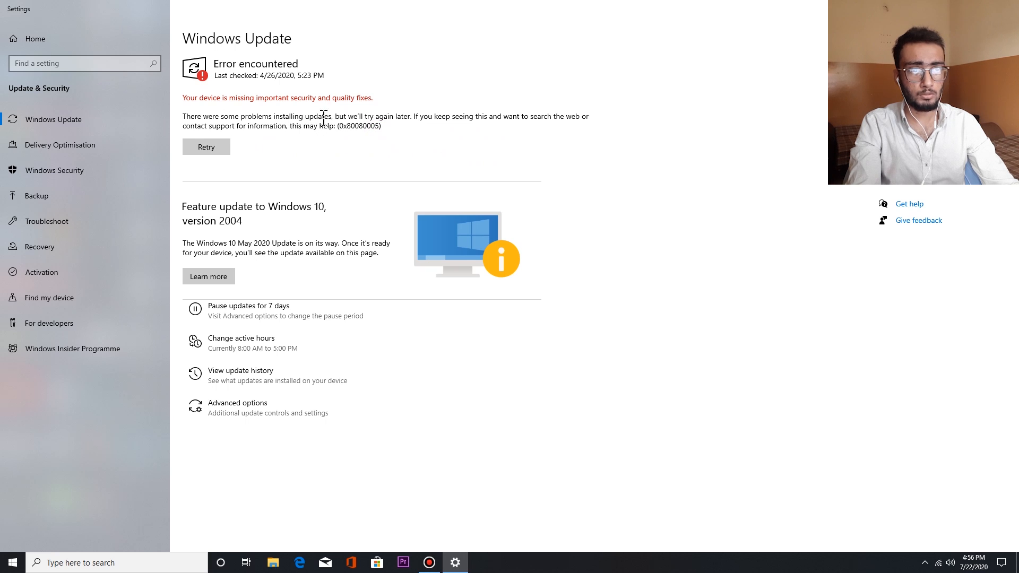
mouse_move(292, 146)
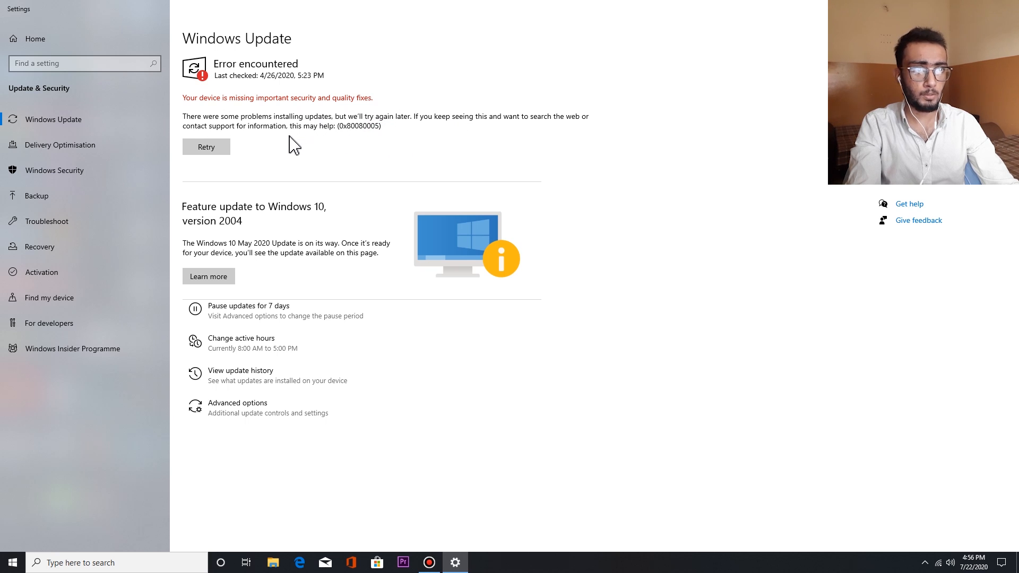
mouse_move(264, 161)
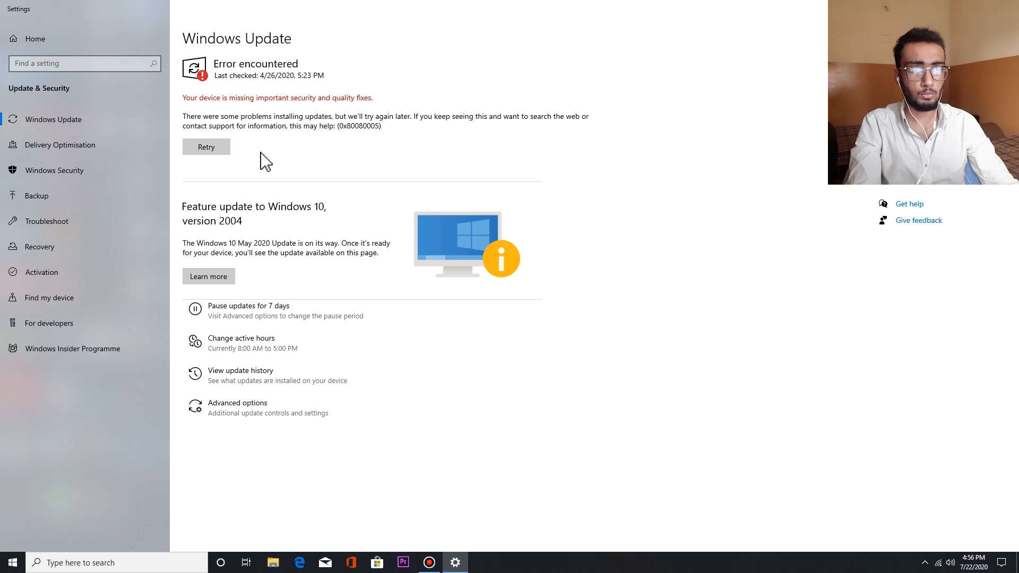
left_click(206, 146)
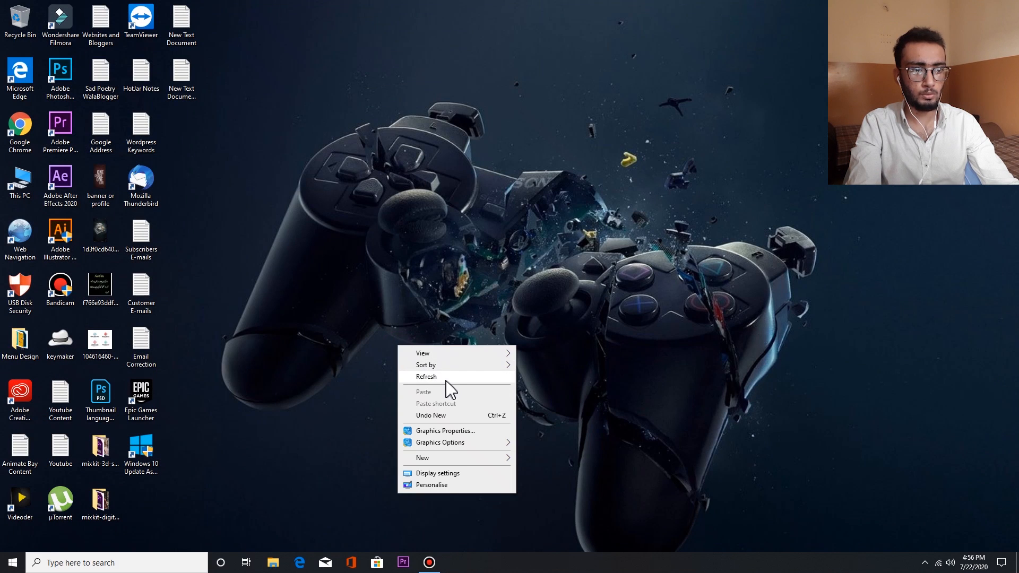
Refresh the desktop, open Chrome and search Google for 'windows 10 dowload'.
left_click(454, 563)
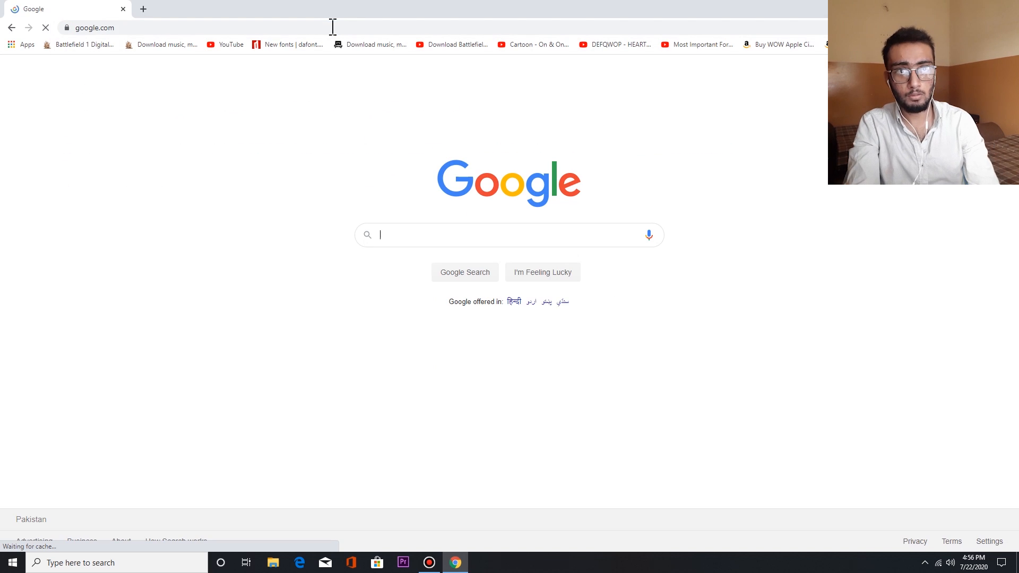
type("windows 10")
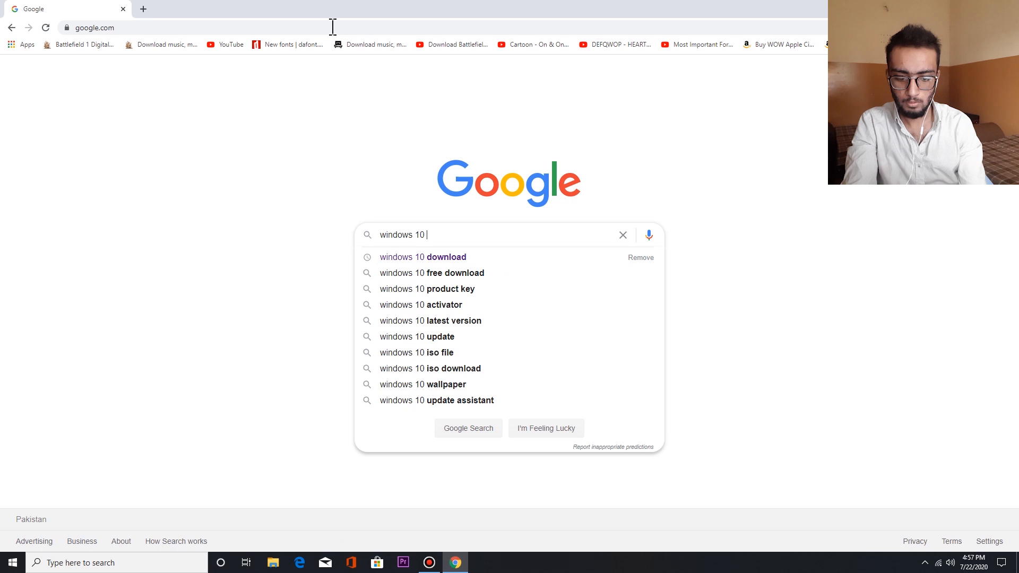
type("dowload")
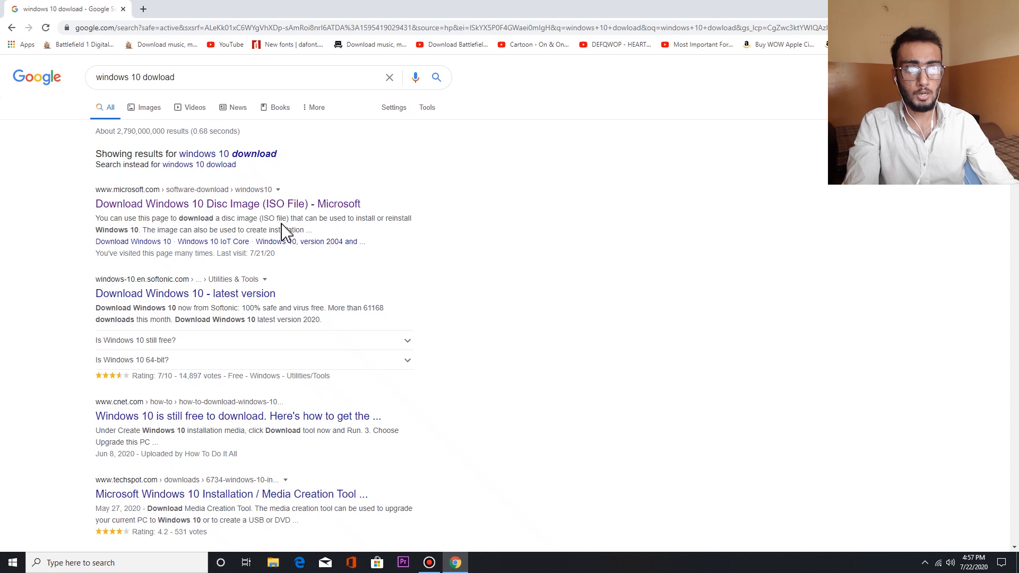
Open Microsoft's Download Windows 10 page, then download and launch the May 2020 Update Assistant.
left_click(227, 203)
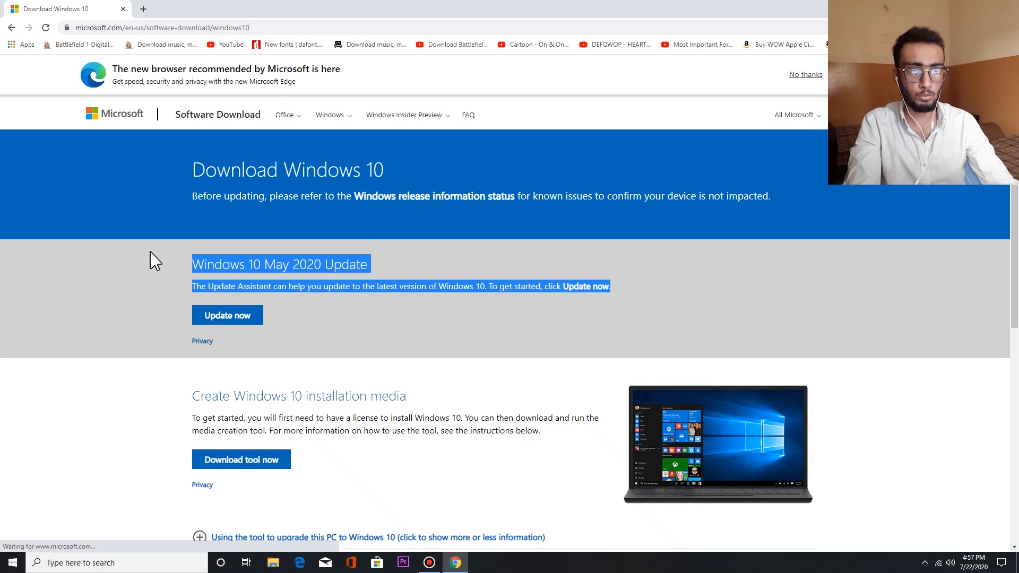
mouse_move(143, 287)
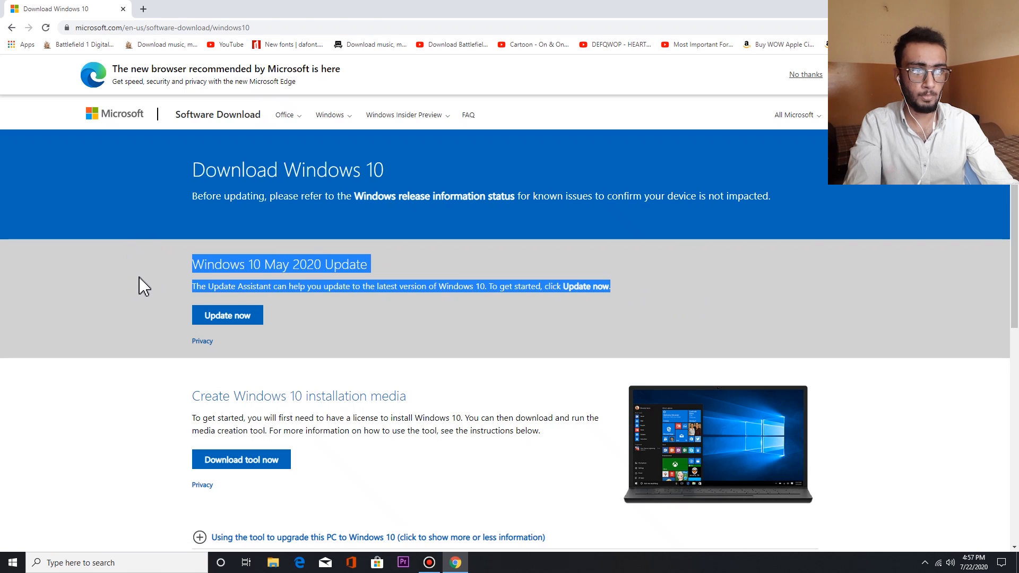
left_click(227, 315)
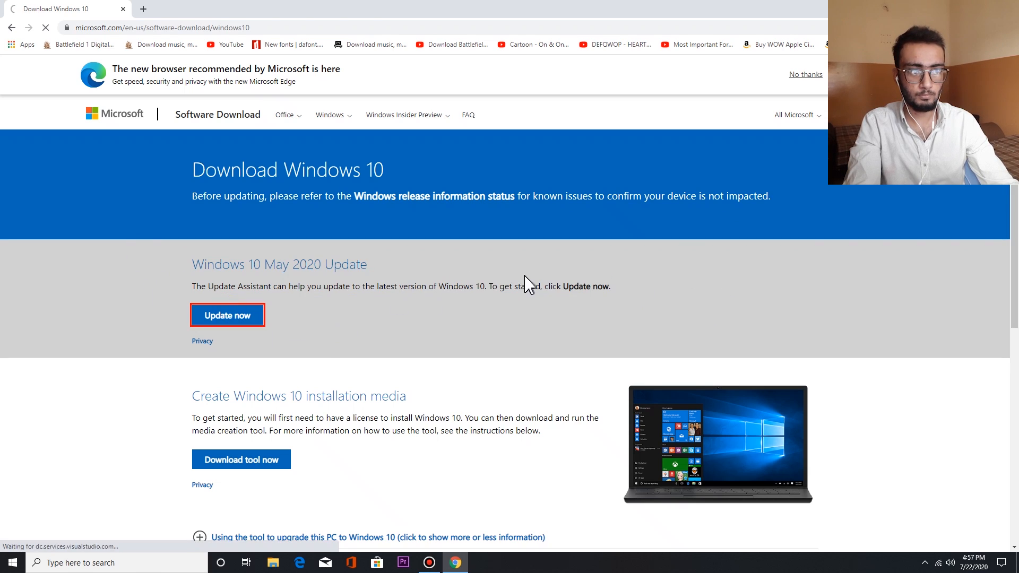
left_click(226, 315)
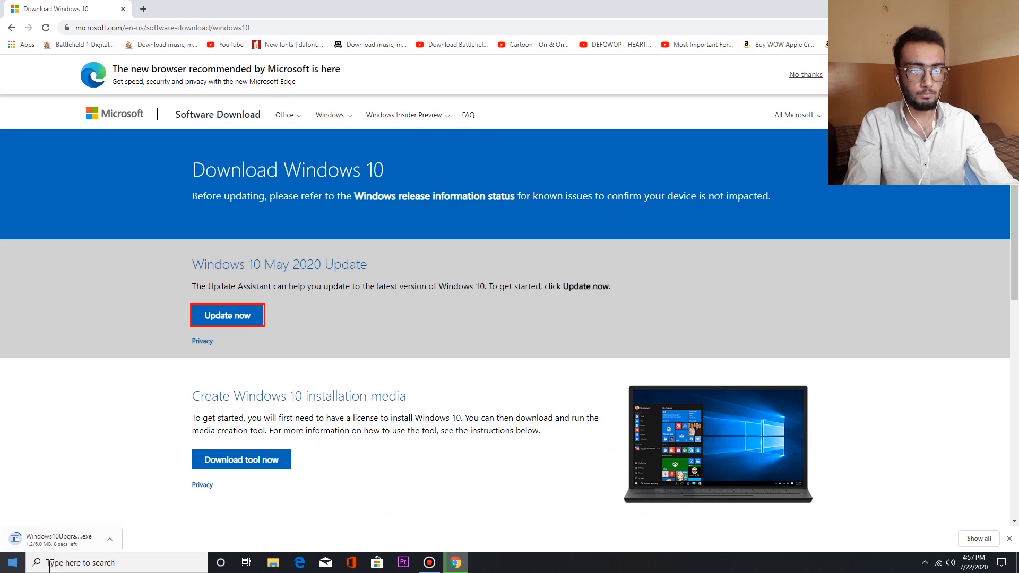
left_click(428, 562)
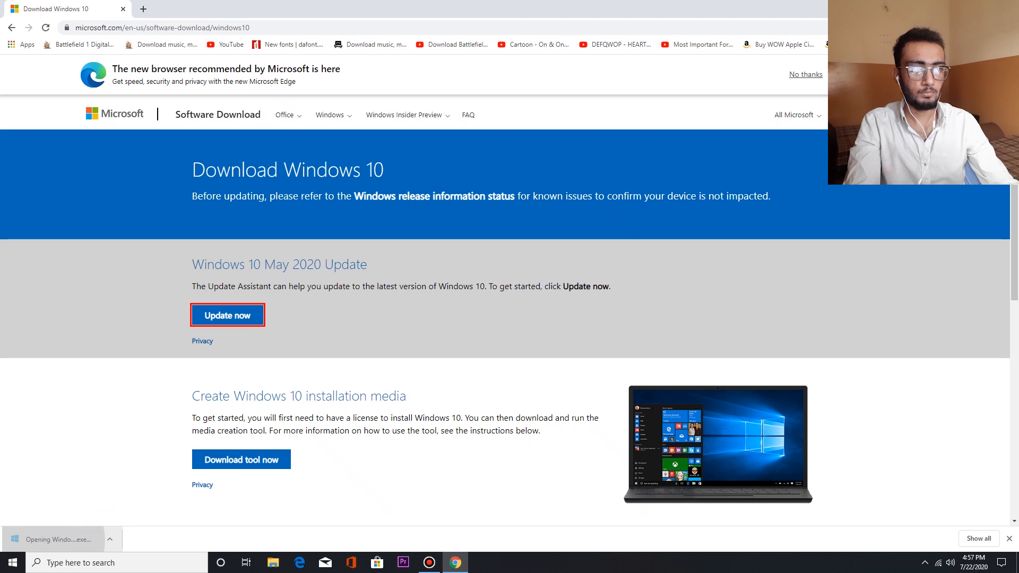
left_click(228, 316)
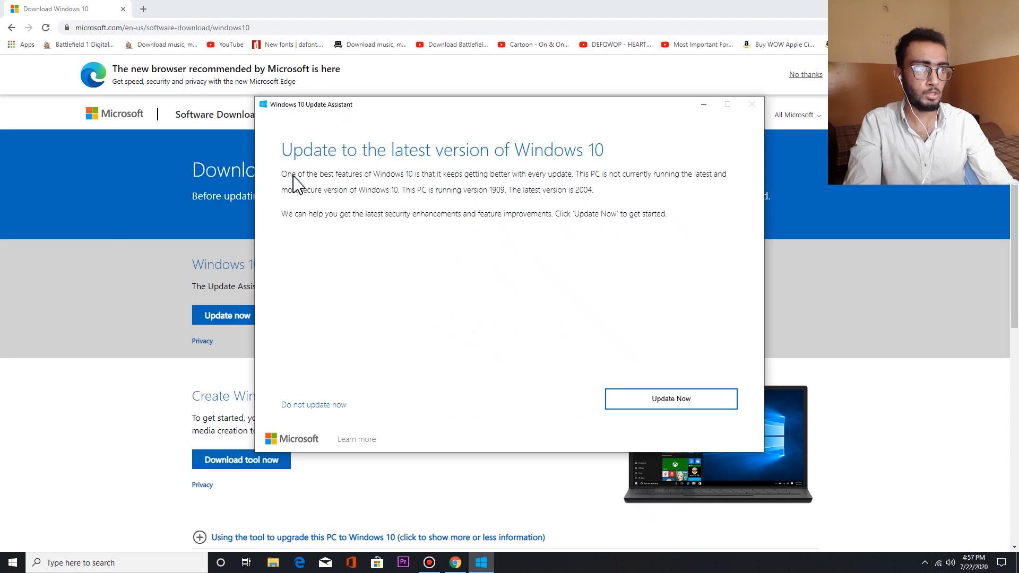
mouse_move(578, 203)
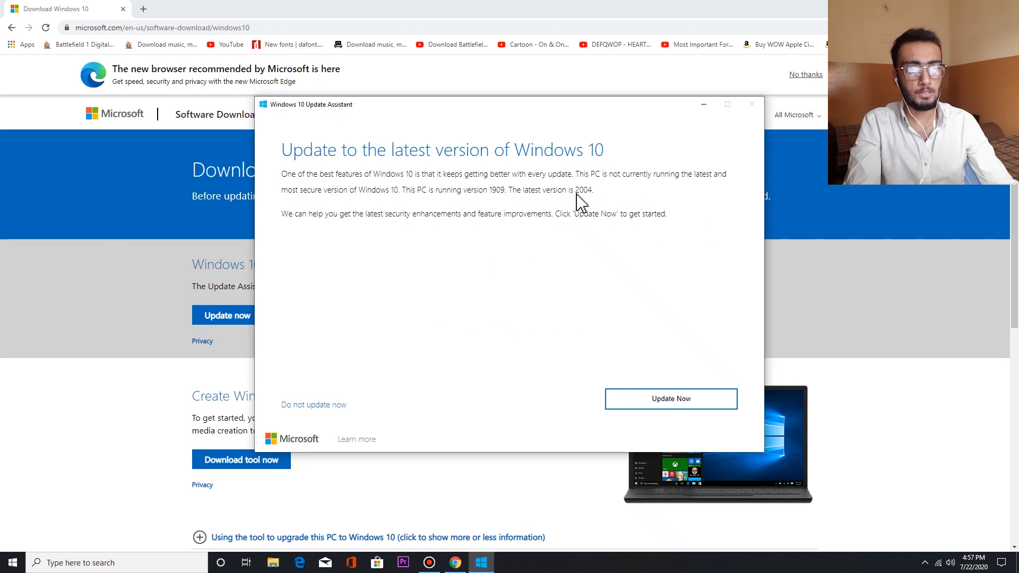
mouse_move(331, 351)
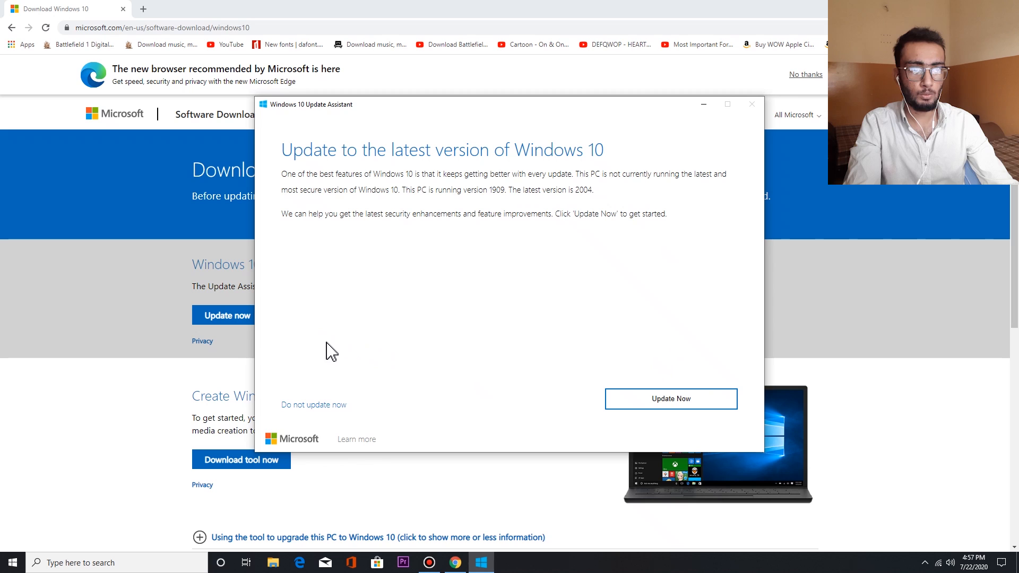
Start the version 2004 update and continue past the passing CPU, memory and disk check.
left_click(670, 398)
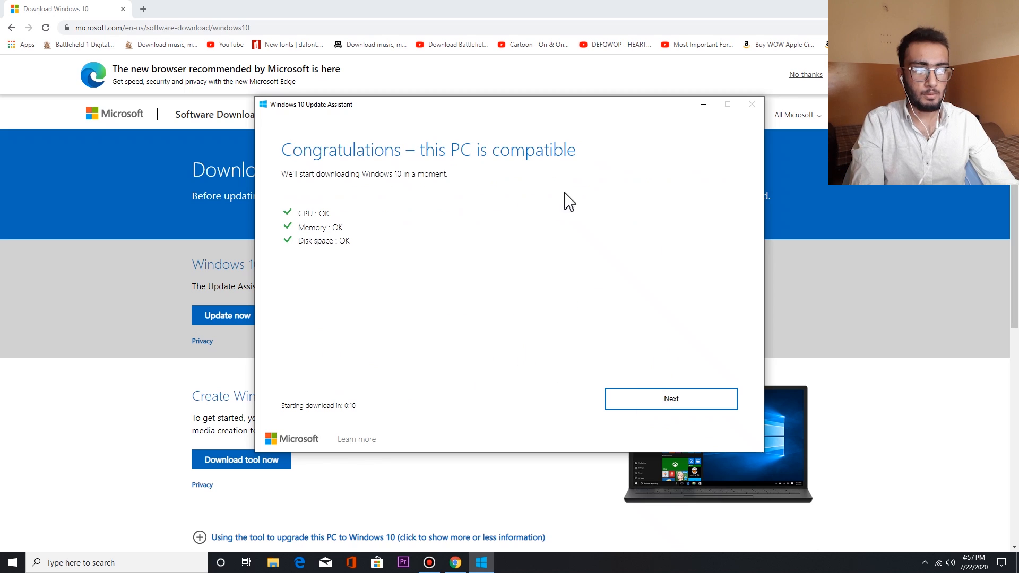
left_click(669, 398)
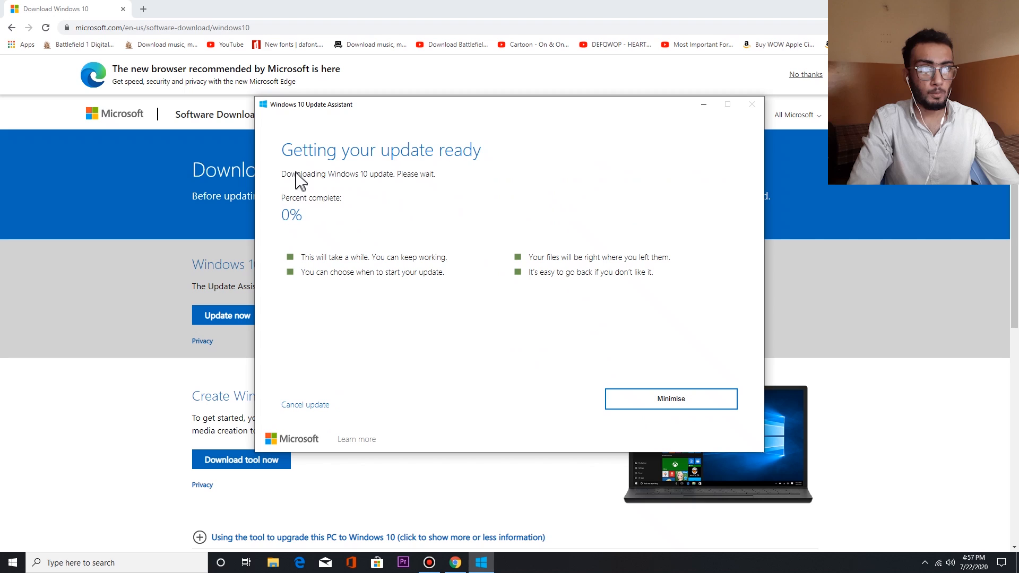
mouse_move(484, 273)
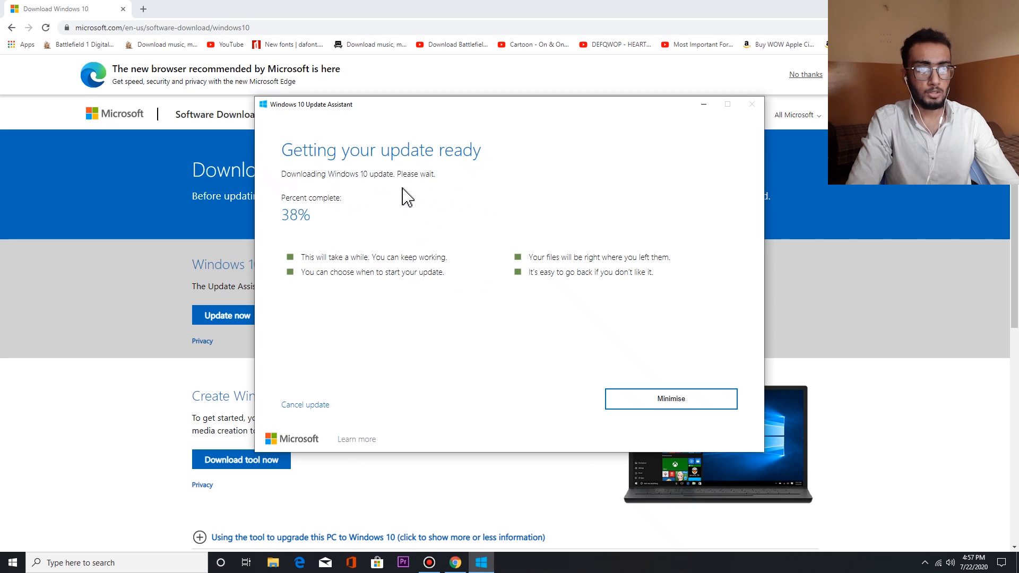
mouse_move(469, 310)
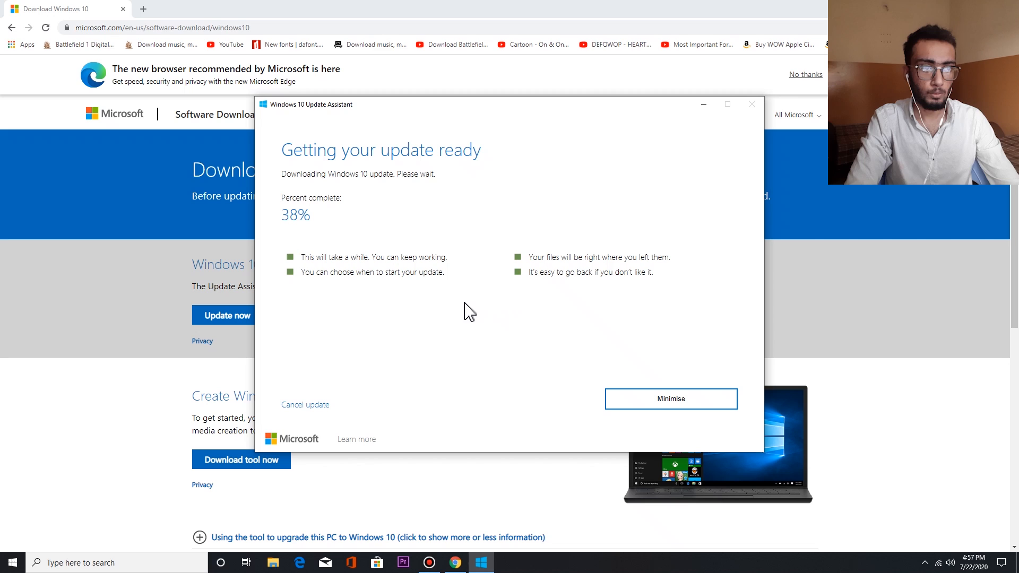
mouse_move(428, 313)
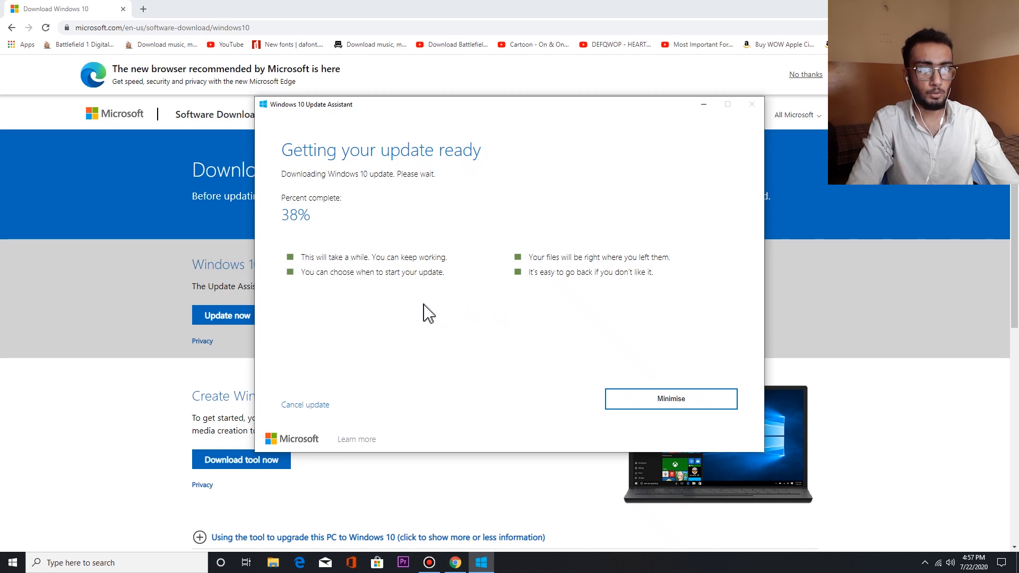
mouse_move(296, 228)
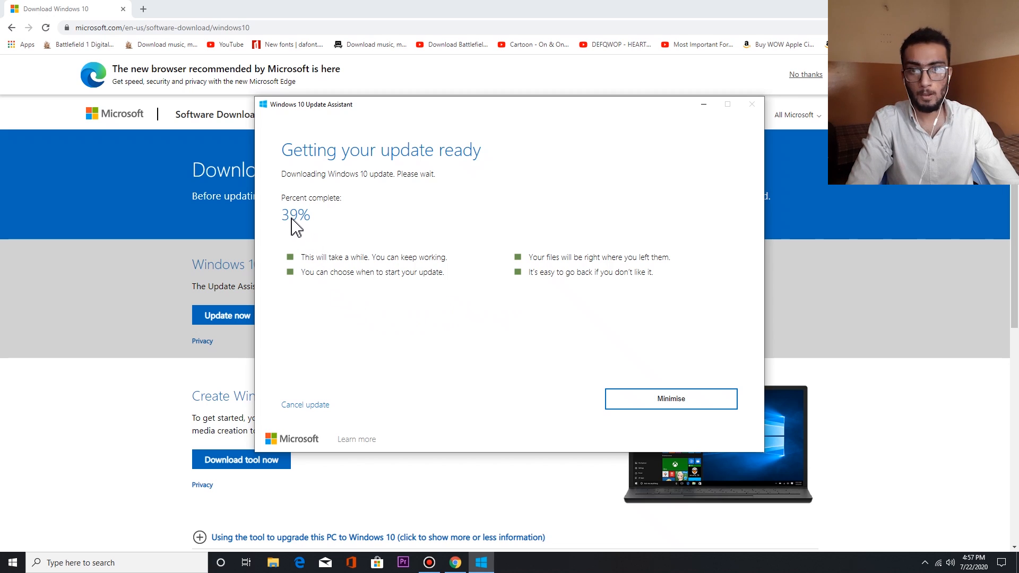
mouse_move(338, 232)
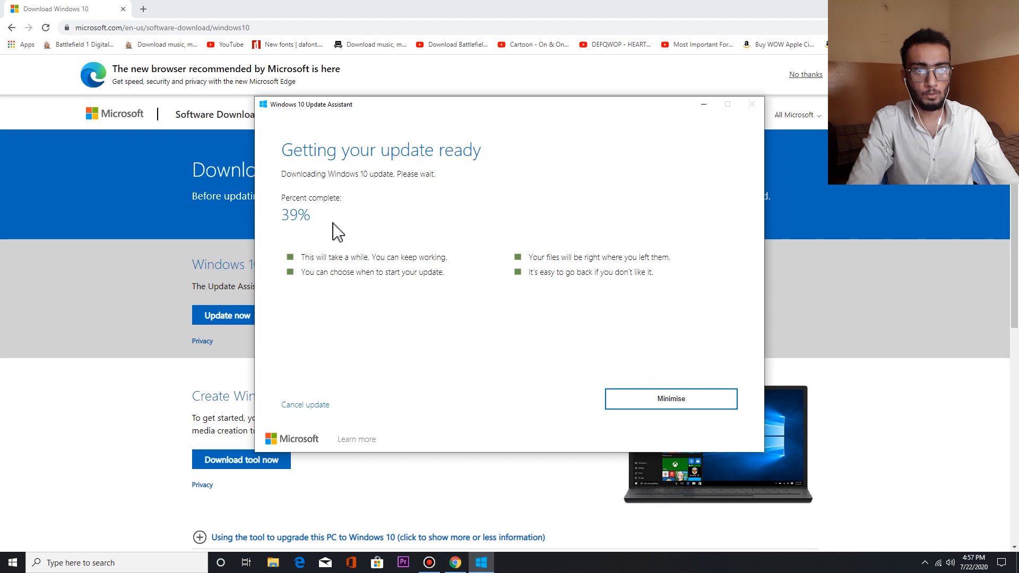
mouse_move(304, 228)
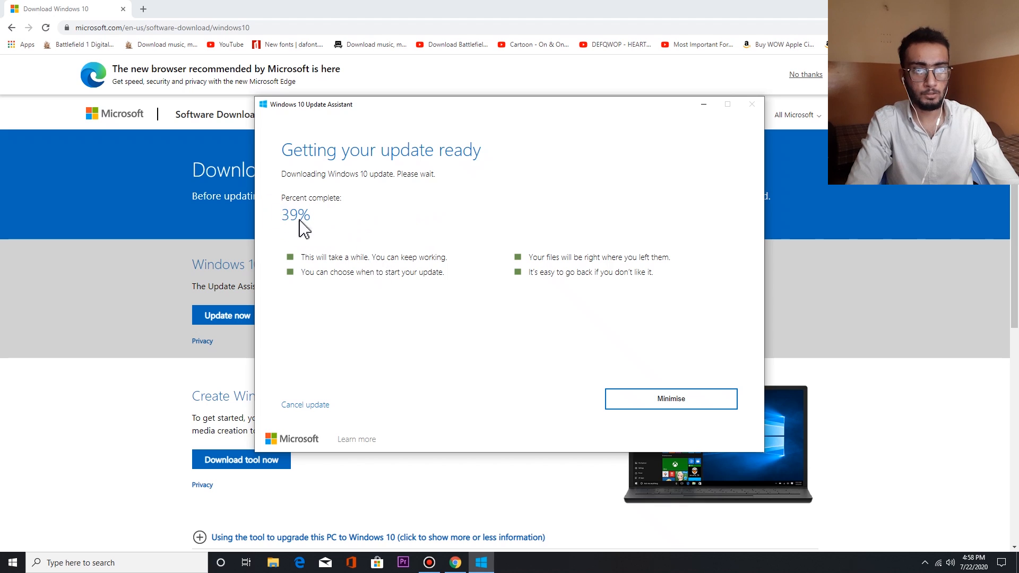
mouse_move(374, 217)
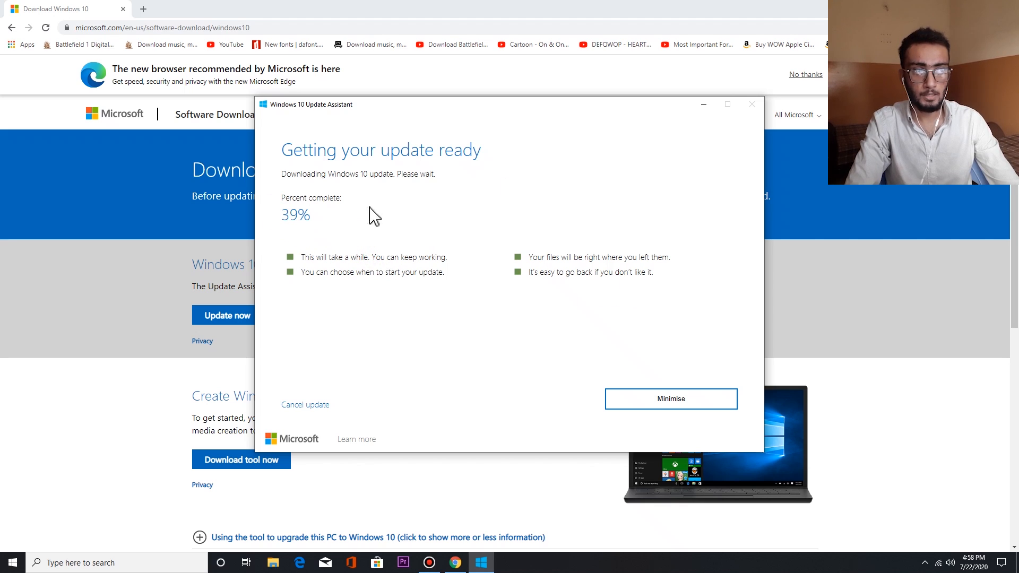
Minimise Chrome behind the Update Assistant while the download climbs to 39%.
left_click(669, 398)
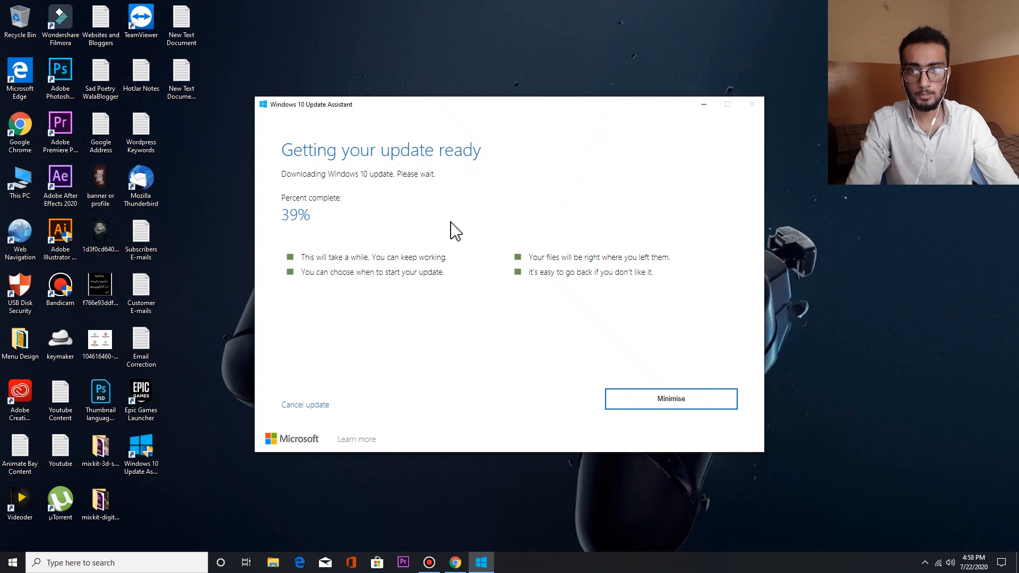
mouse_move(755, 117)
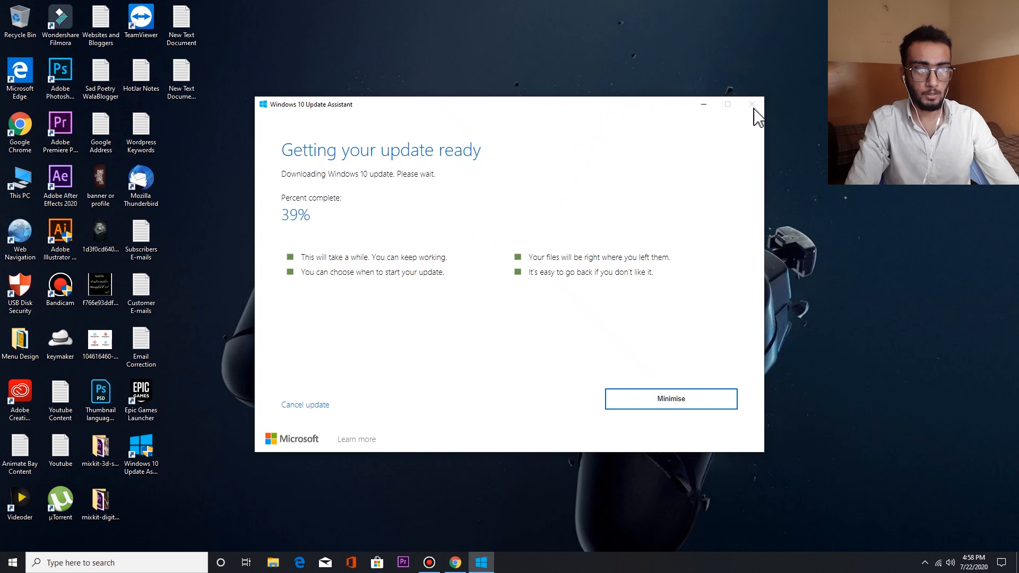
mouse_move(678, 323)
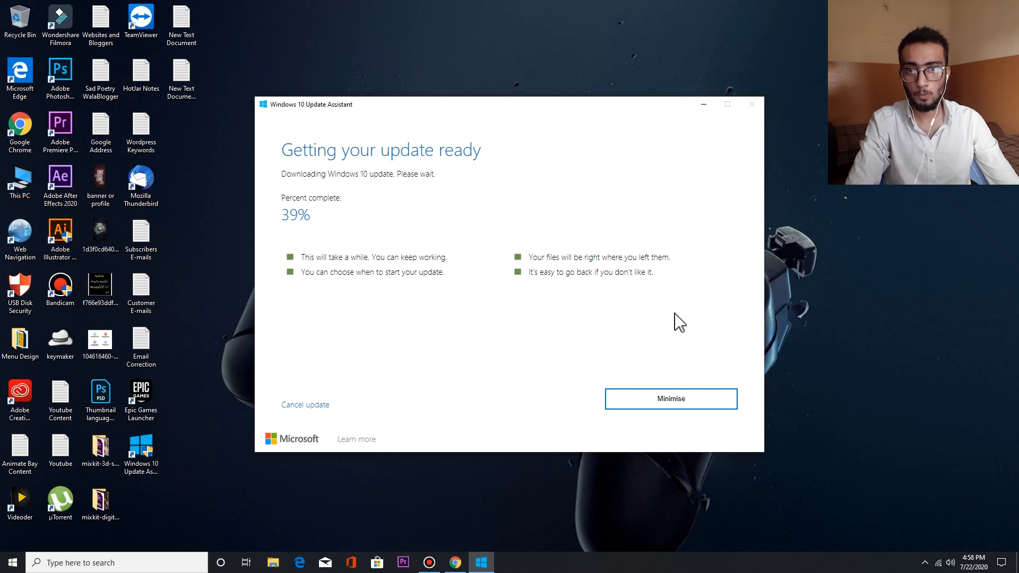
mouse_move(668, 196)
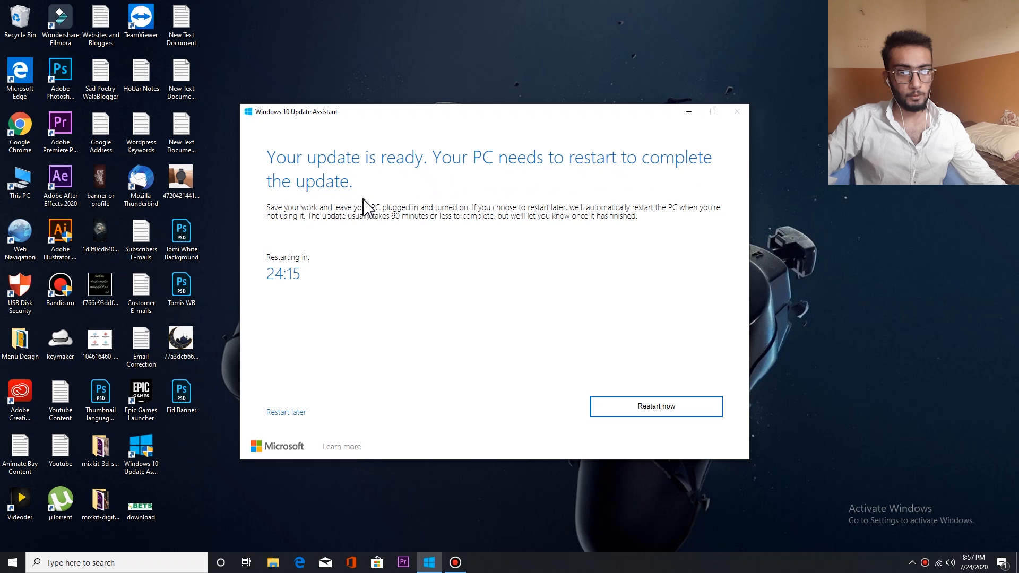
mouse_move(717, 214)
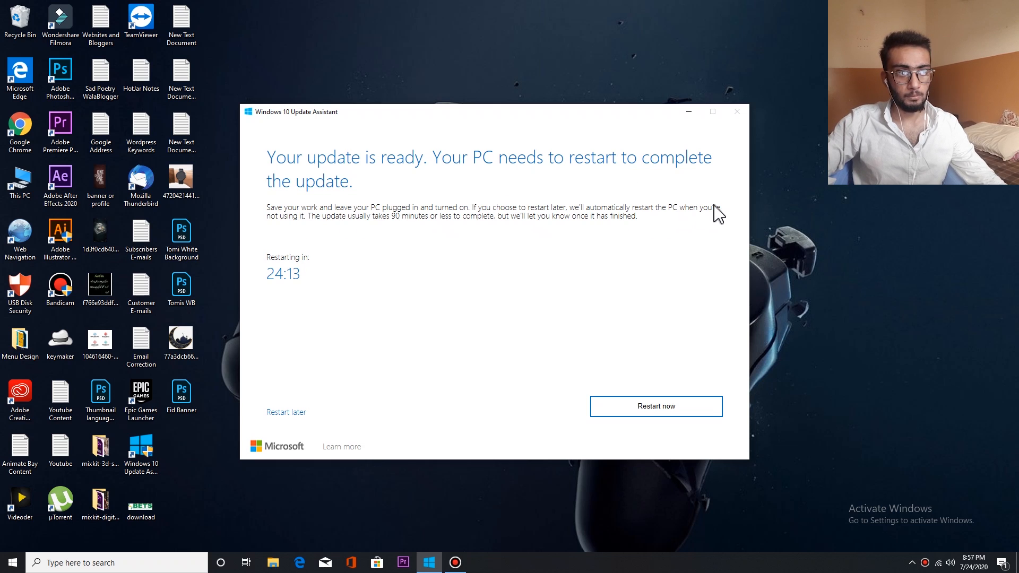
mouse_move(351, 239)
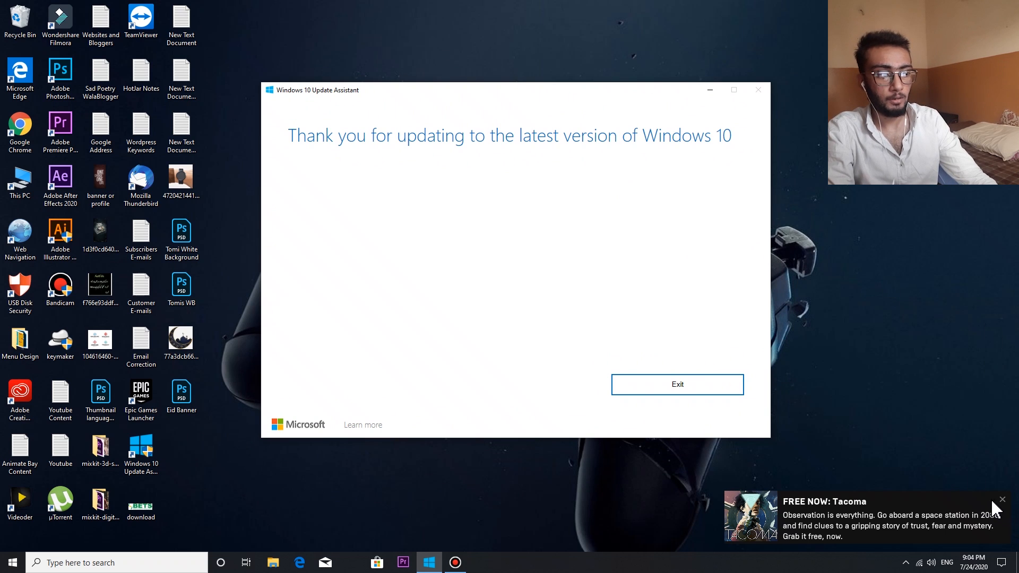
Dismiss the free game notification after the post-update restart.
left_click(676, 384)
type("w")
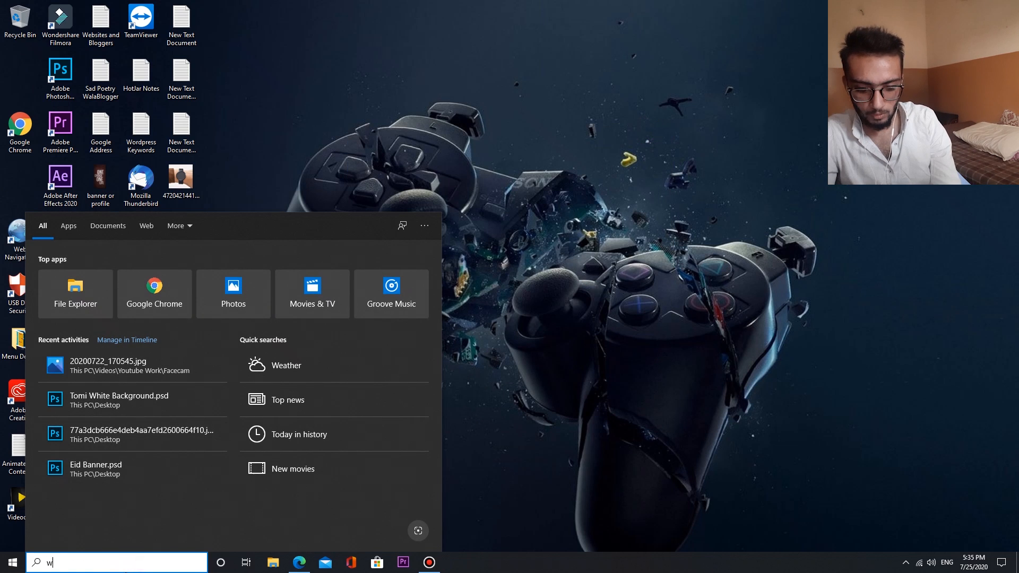
Search 'windows update' from the taskbar to open the up-to-date Windows Update page.
type("insows up")
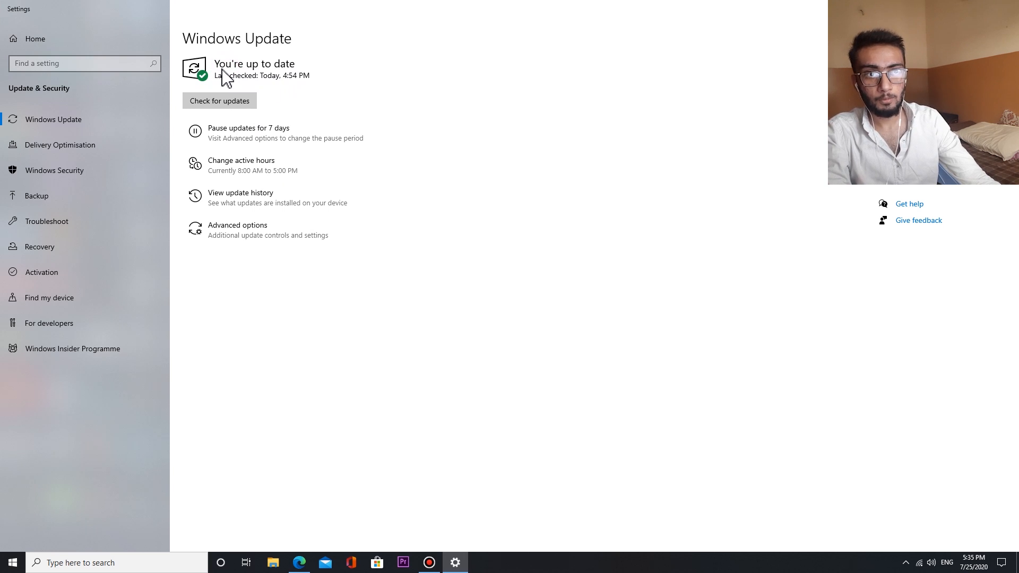
mouse_move(273, 87)
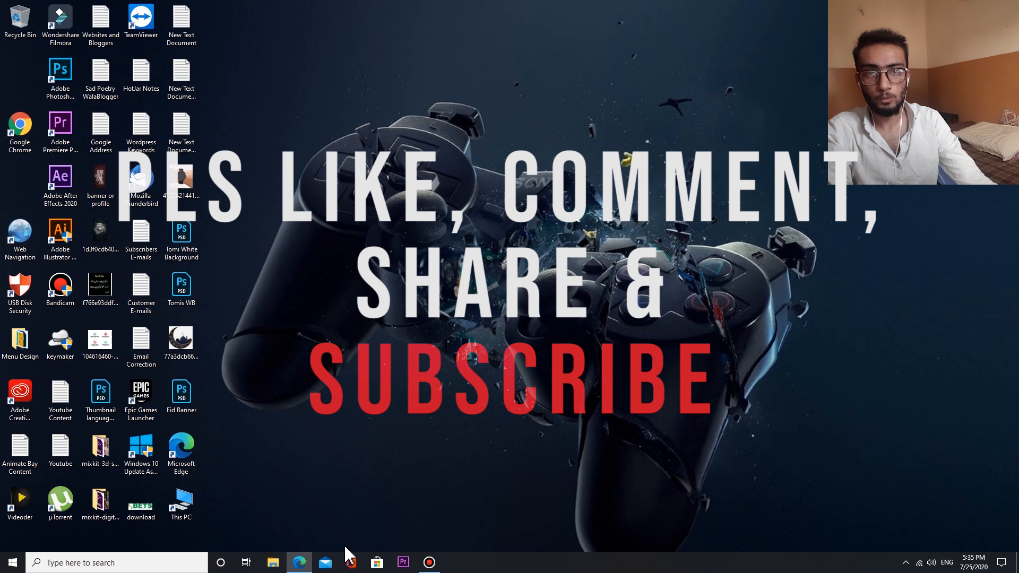
mouse_move(362, 463)
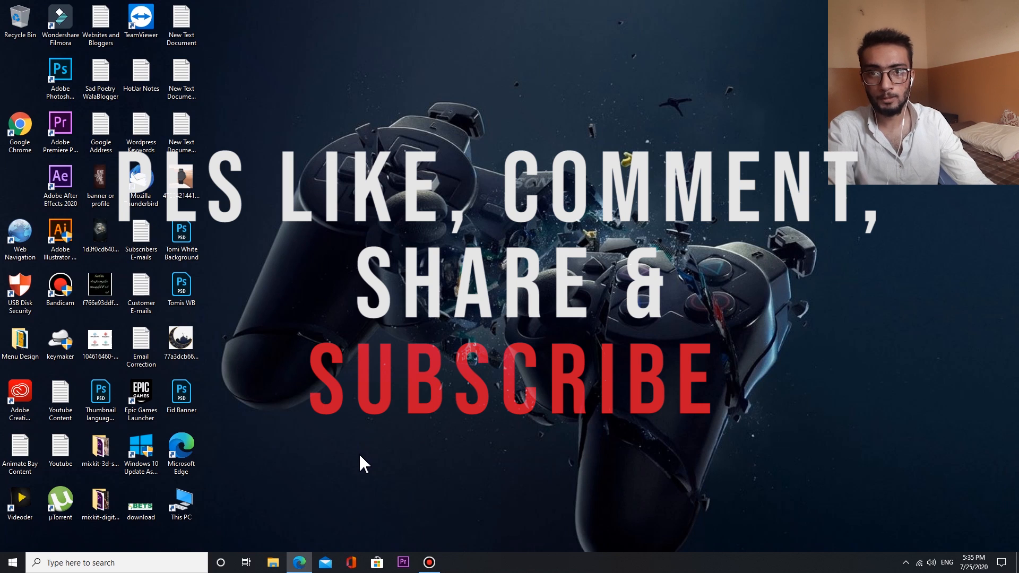